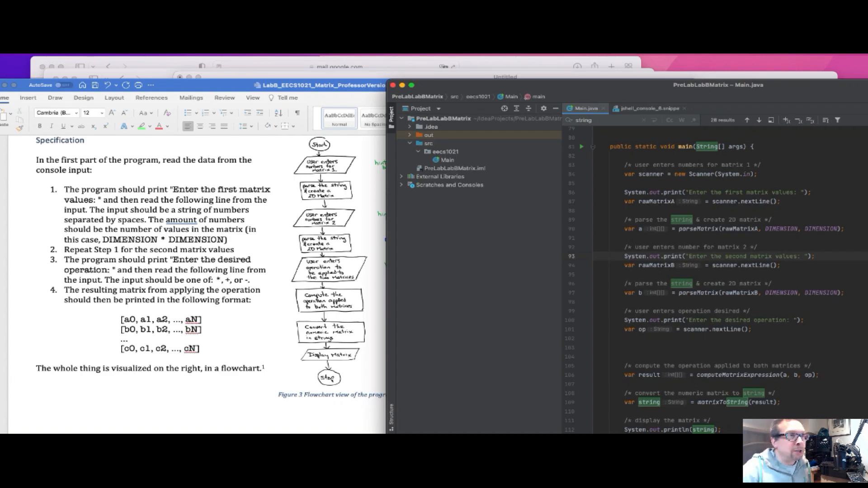
pyautogui.moveTo(858, 136)
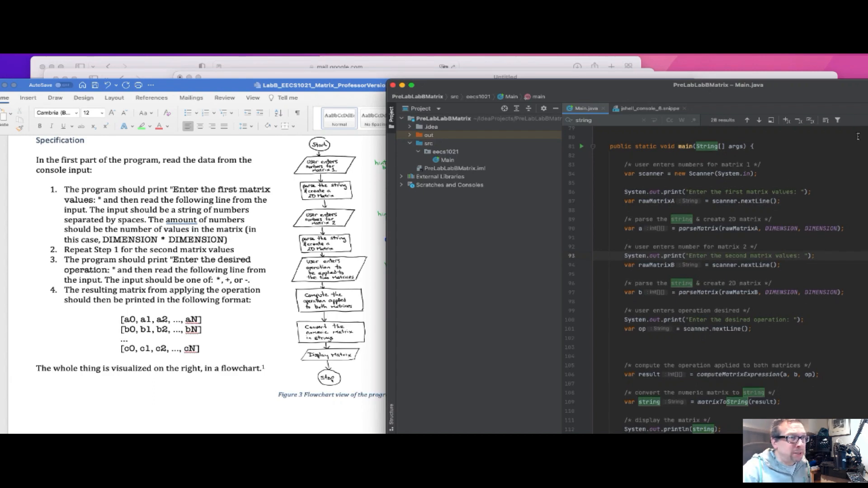
# Run the main method and begin entering the first matrix values 1–9.
pyautogui.scroll(-3)
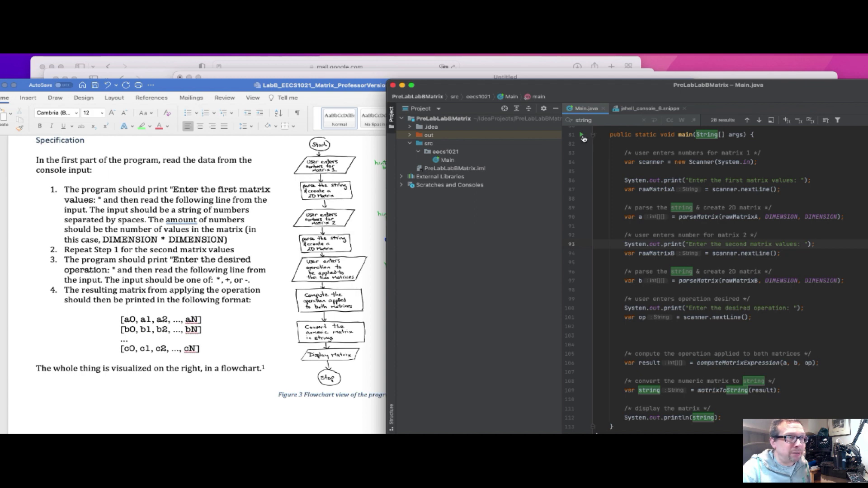
pyautogui.click(582, 135)
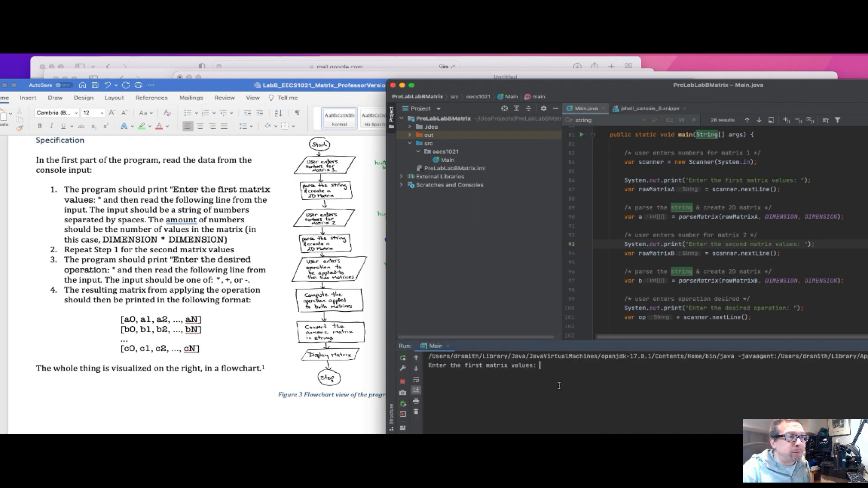
pyautogui.write('1 2 3 4 5 6 7 8 9')
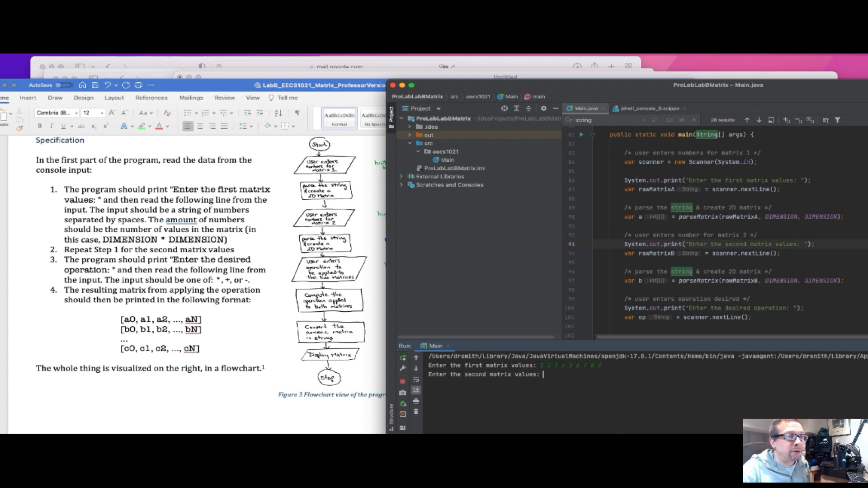
# Enter and submit the second matrix values 10 through 18 in the console.
pyautogui.write('10 11 12 13 14')
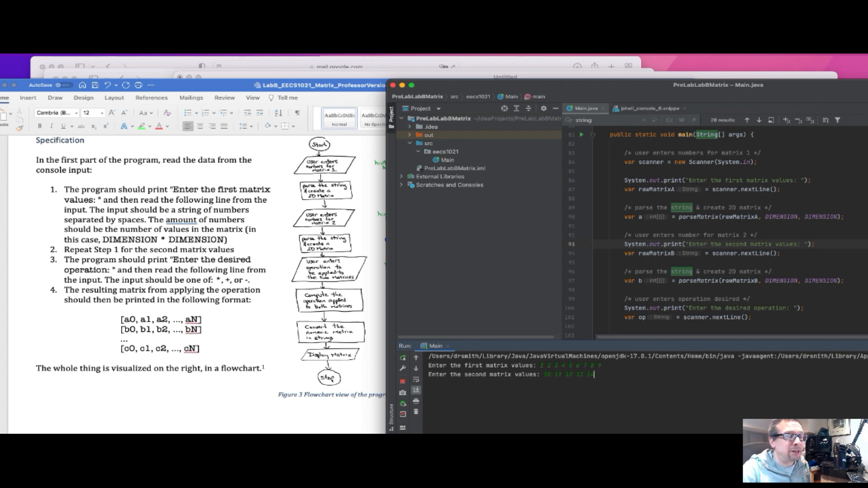
pyautogui.write('15')
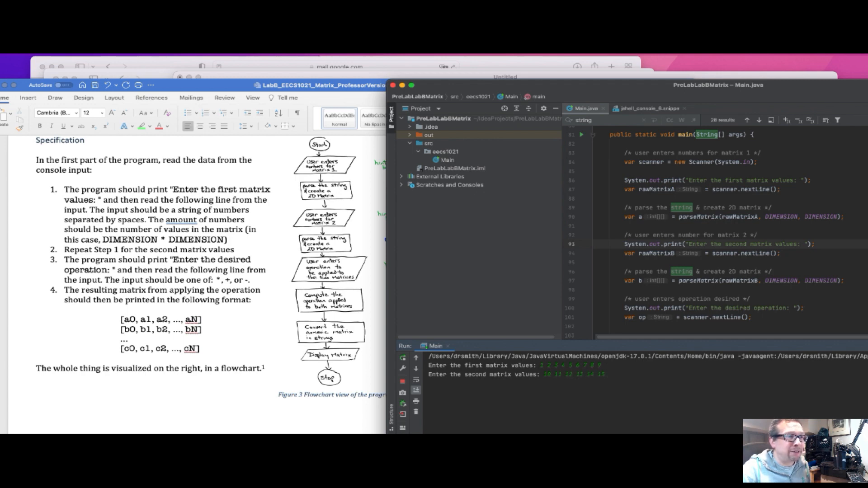
pyautogui.write('16')
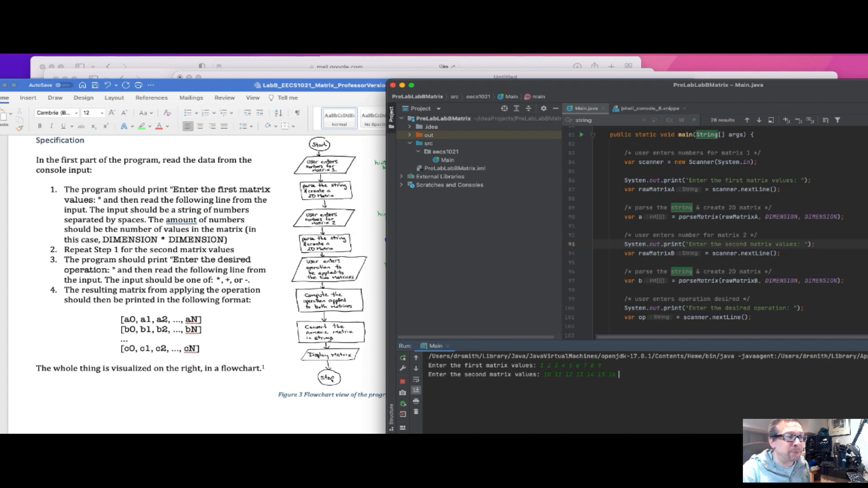
pyautogui.write('17 18')
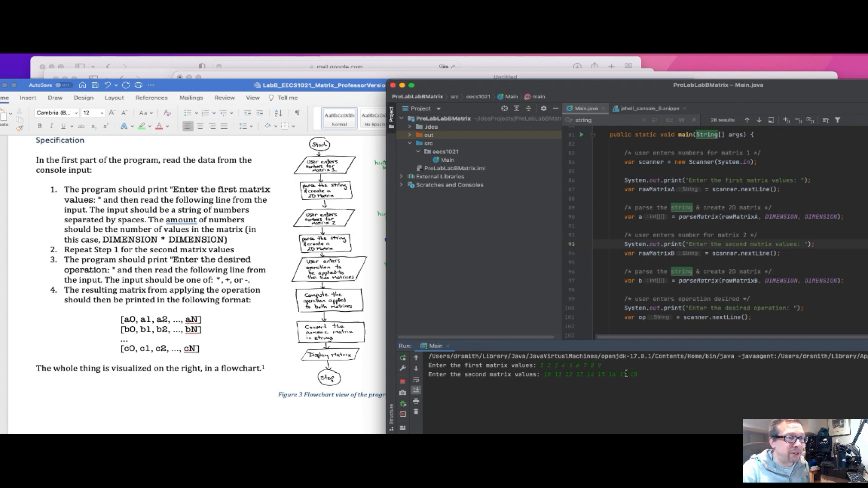
pyautogui.press('Enter')
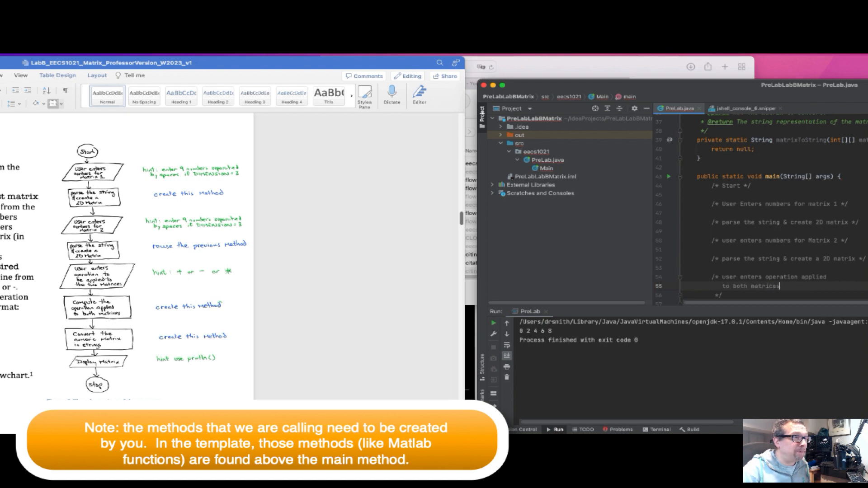
# Add the block comment '/* convert the numeric matrix in st…' to the main method.
pyautogui.write('/* convert the numeric matrix in string */')
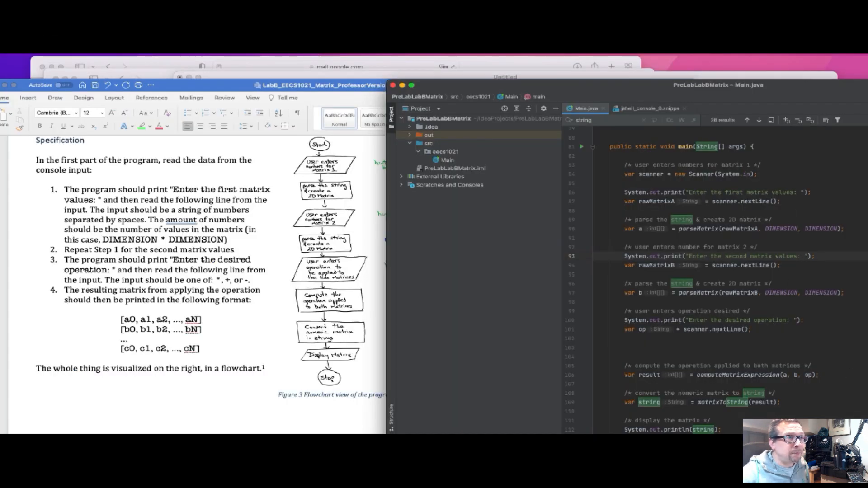
pyautogui.scroll(-3)
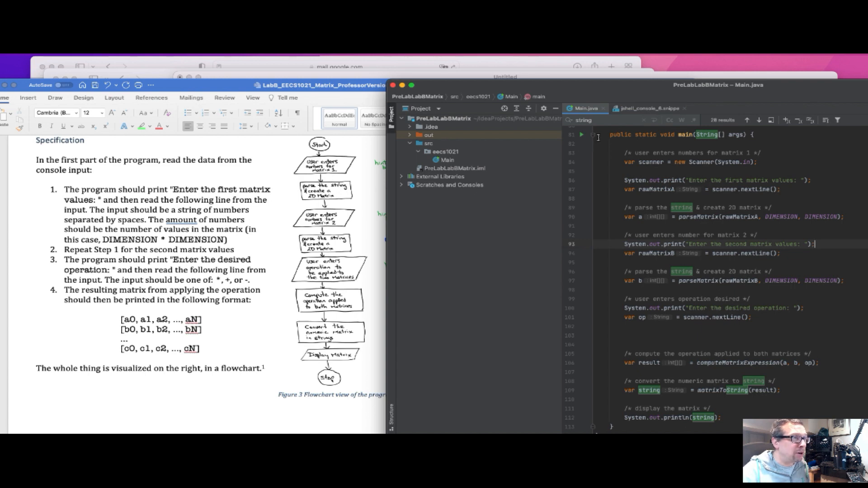
# Rerun main and submit the first matrix values 1 through 9.
pyautogui.click(582, 135)
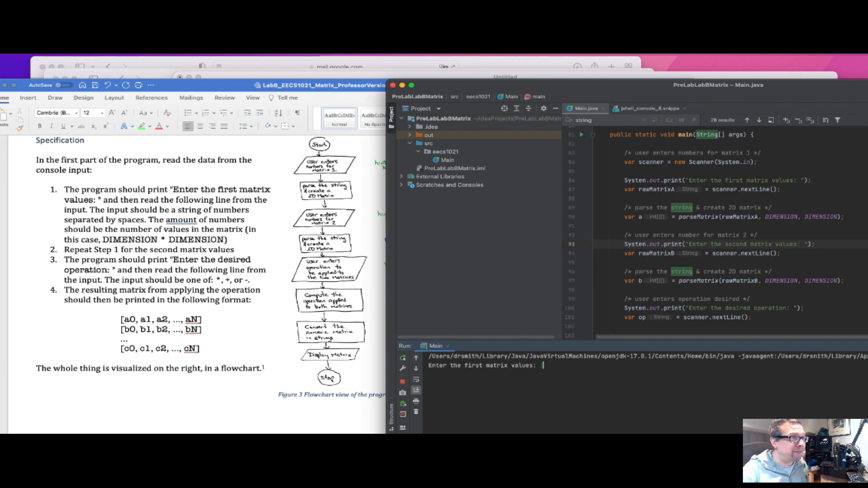
pyautogui.write('1 2 3 4 5')
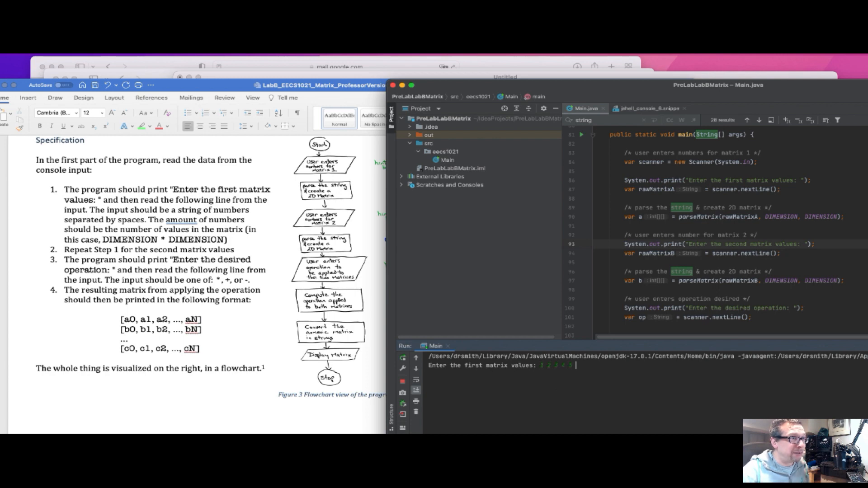
pyautogui.write('6 7 8')
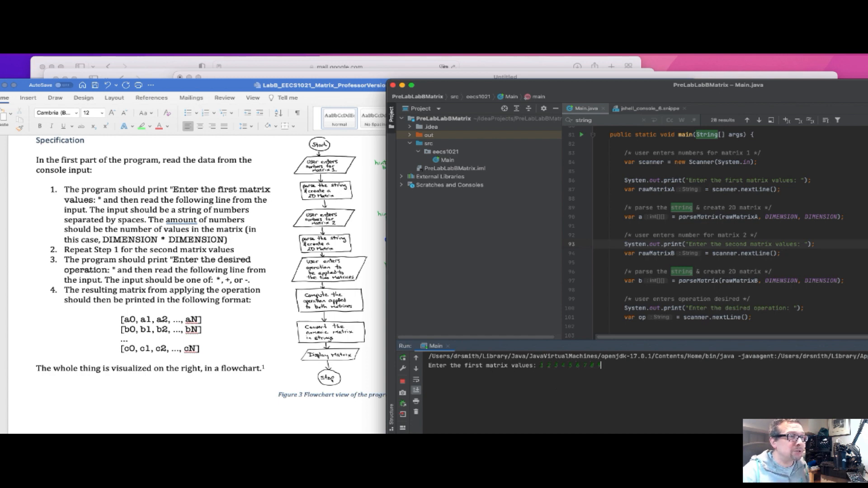
pyautogui.press('Enter')
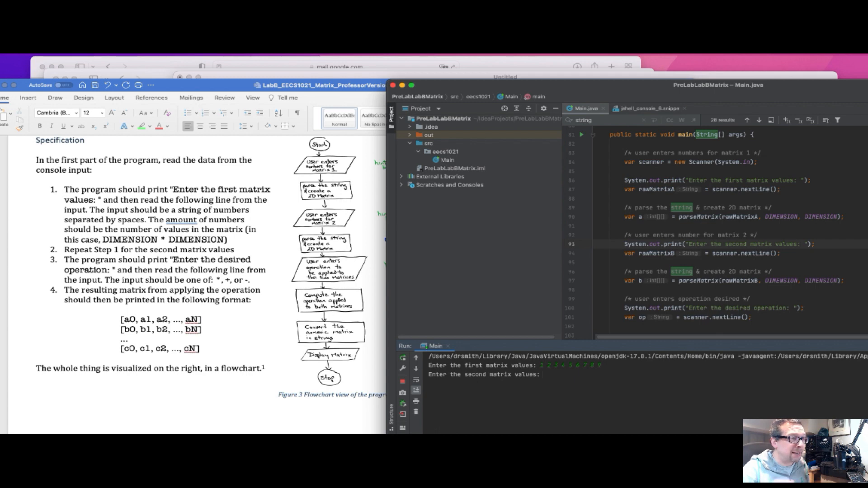
# Submit the second matrix 10–18 and the addition operation to print the sum matrix.
pyautogui.write('10 11 12')
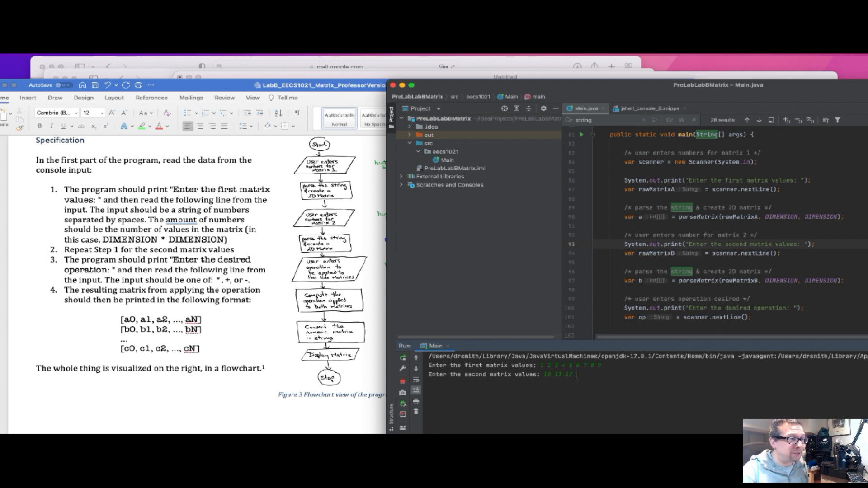
pyautogui.write('13 14')
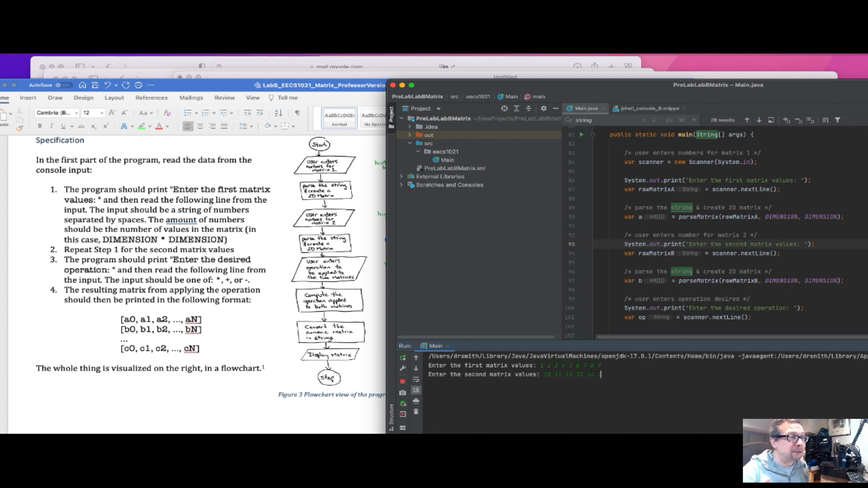
pyautogui.write('15 16 17 18')
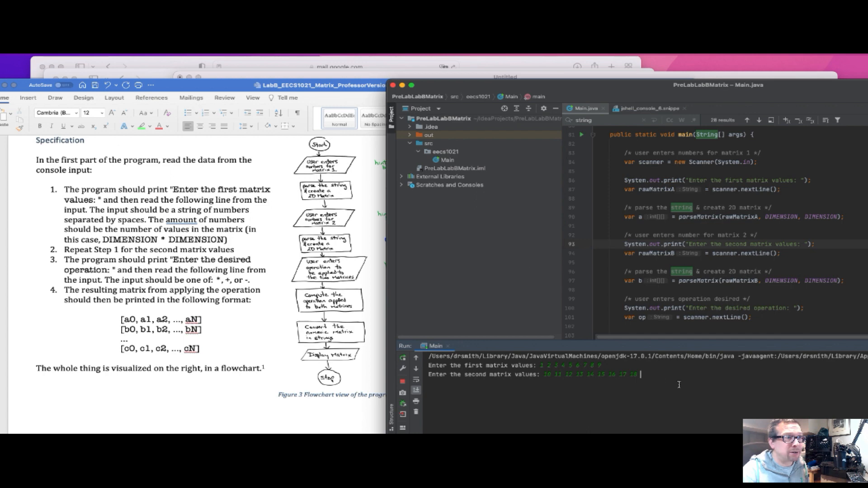
pyautogui.press('Enter')
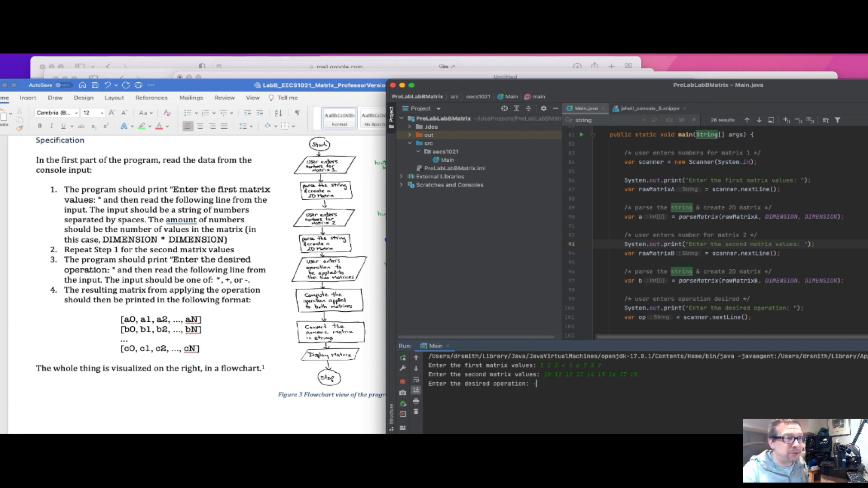
pyautogui.press('enter')
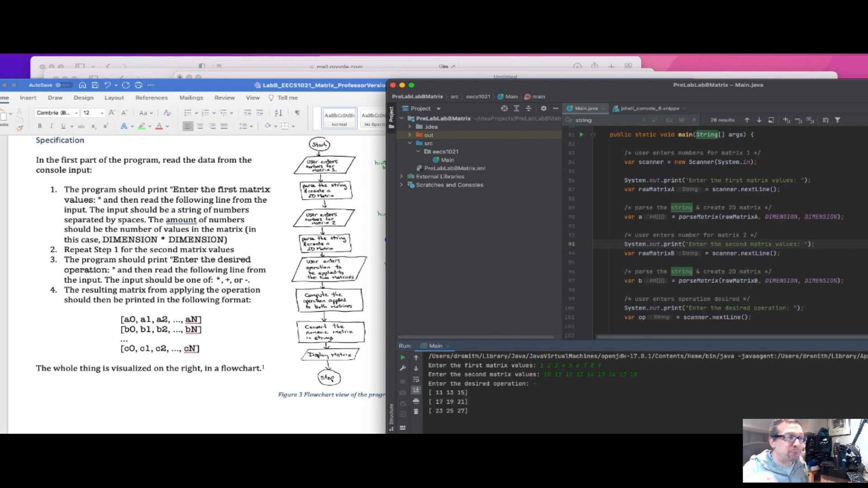